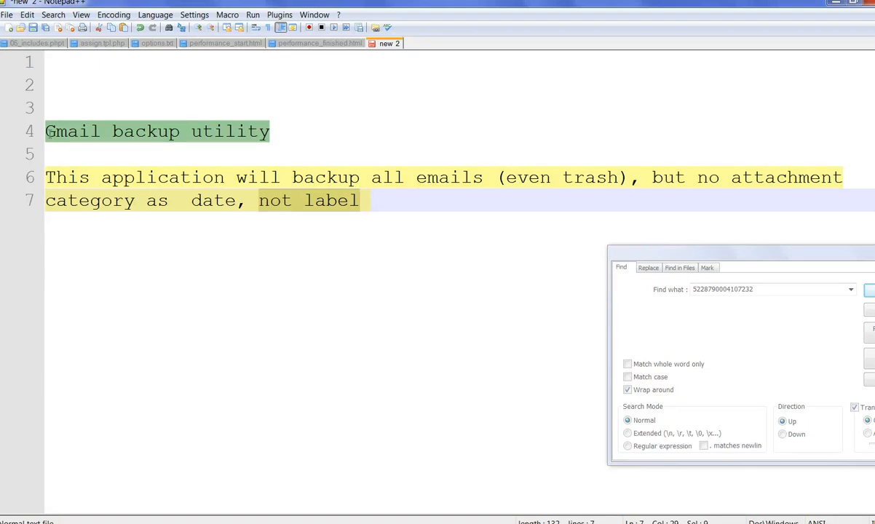
{"action": "mouse_move", "coordinate": [83, 144]}
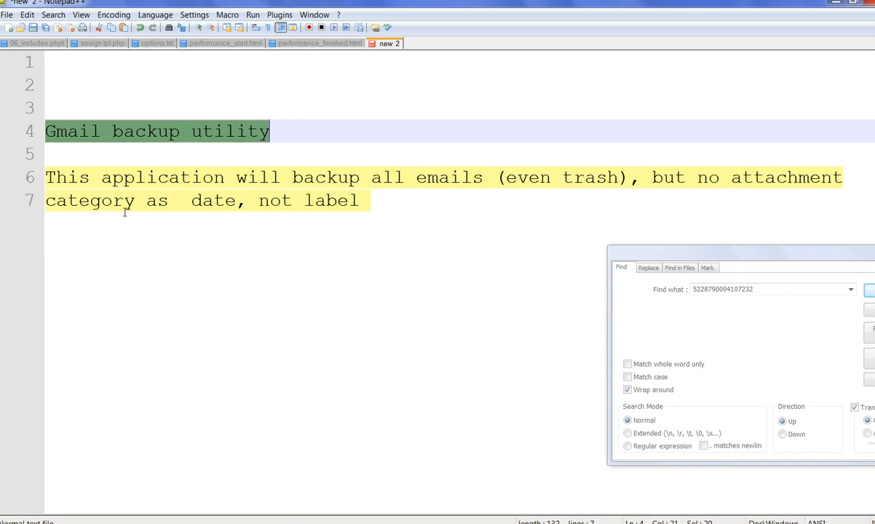
{"action": "mouse_move", "coordinate": [337, 207]}
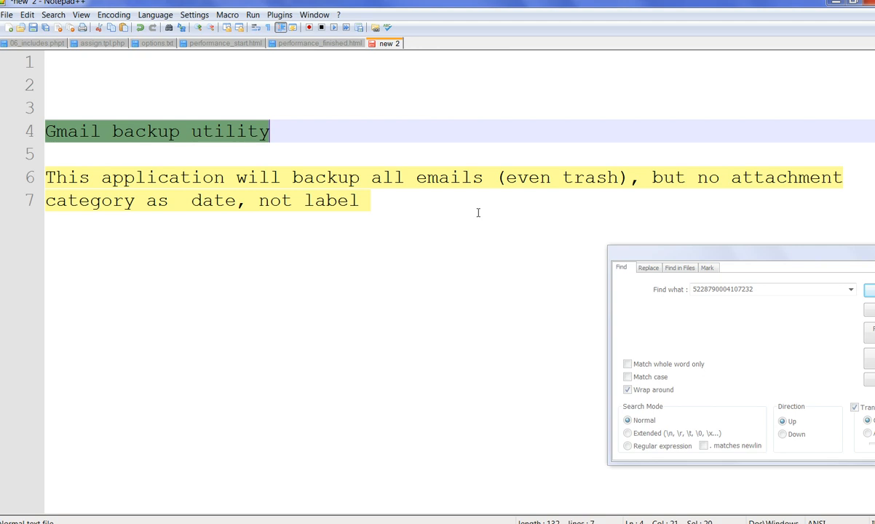
{"action": "mouse_move", "coordinate": [192, 200]}
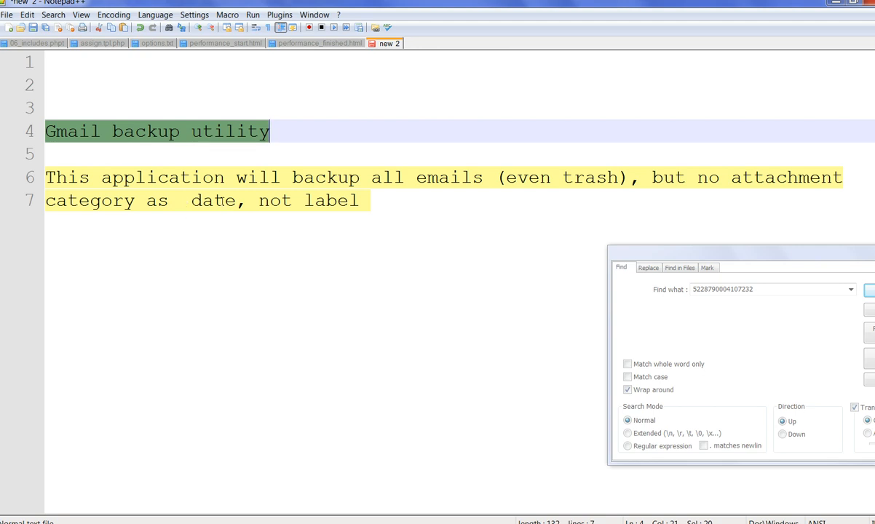
{"action": "mouse_move", "coordinate": [108, 148]}
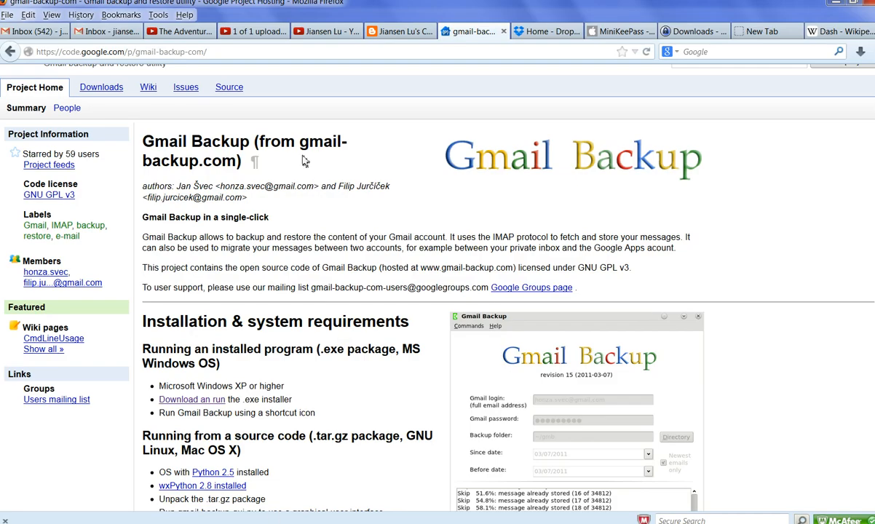
{"action": "mouse_move", "coordinate": [435, 220]}
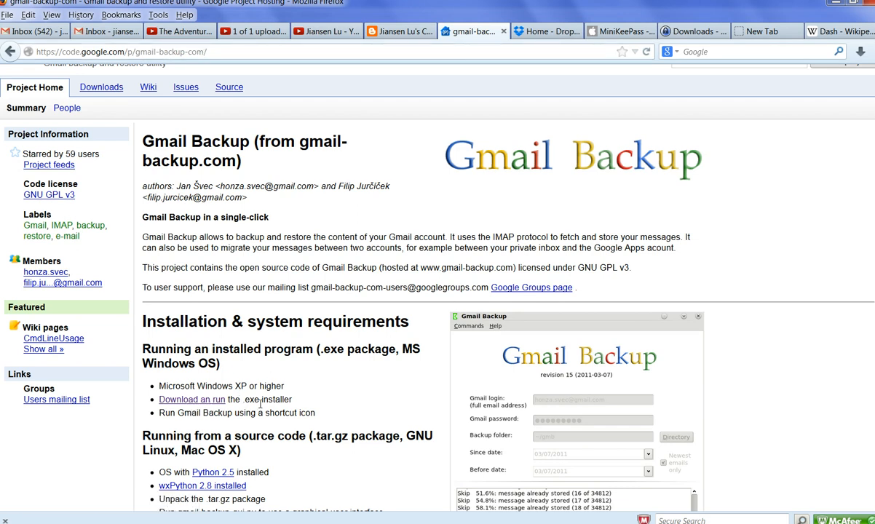
{"action": "mouse_move", "coordinate": [262, 448]}
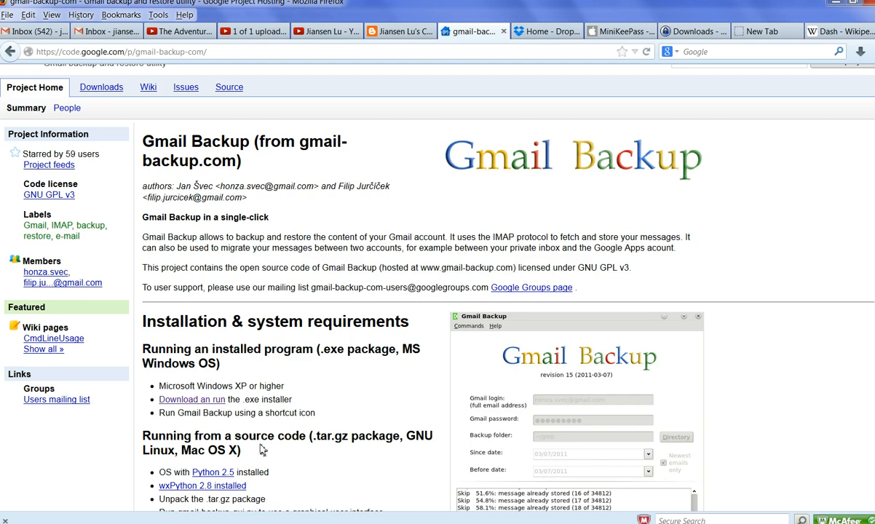
{"action": "mouse_move", "coordinate": [204, 472]}
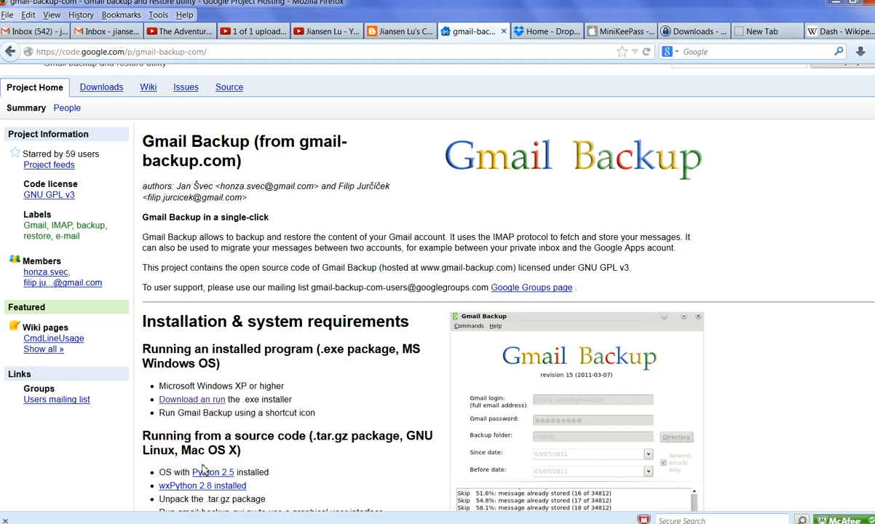
{"action": "mouse_move", "coordinate": [176, 435]}
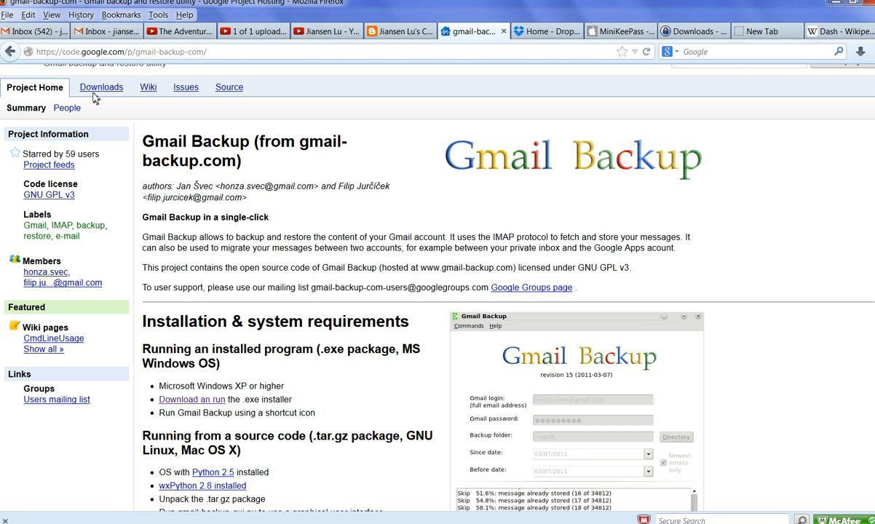
Step: Show the project's Downloads list with the Windows installer and source archive
{"action": "left_click", "coordinate": [102, 88]}
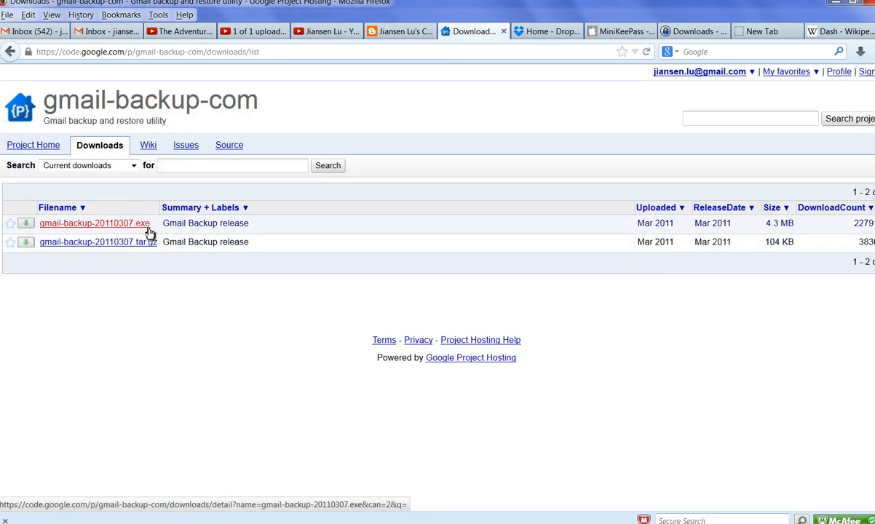
{"action": "mouse_move", "coordinate": [144, 241]}
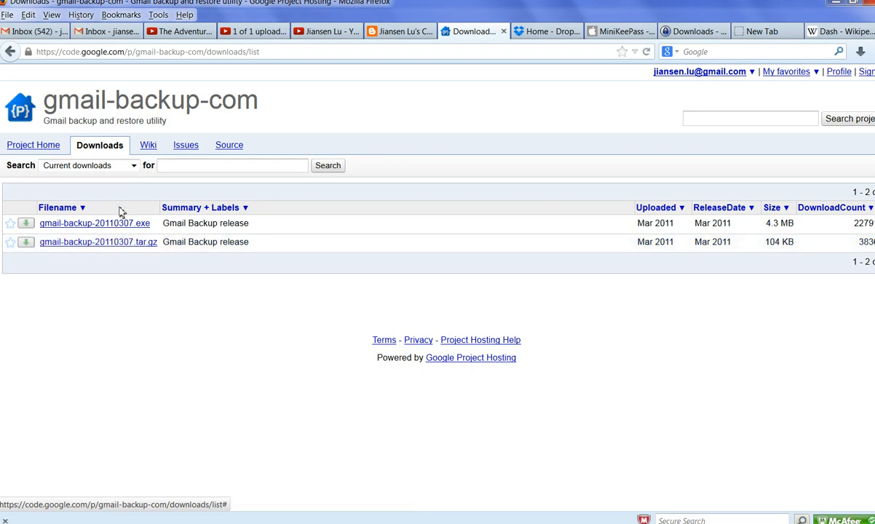
{"action": "mouse_move", "coordinate": [93, 223]}
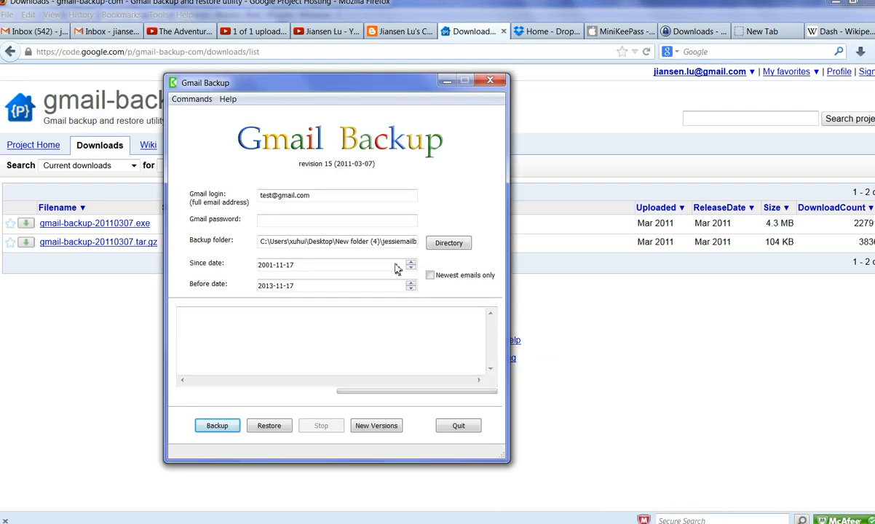
{"action": "mouse_move", "coordinate": [201, 215]}
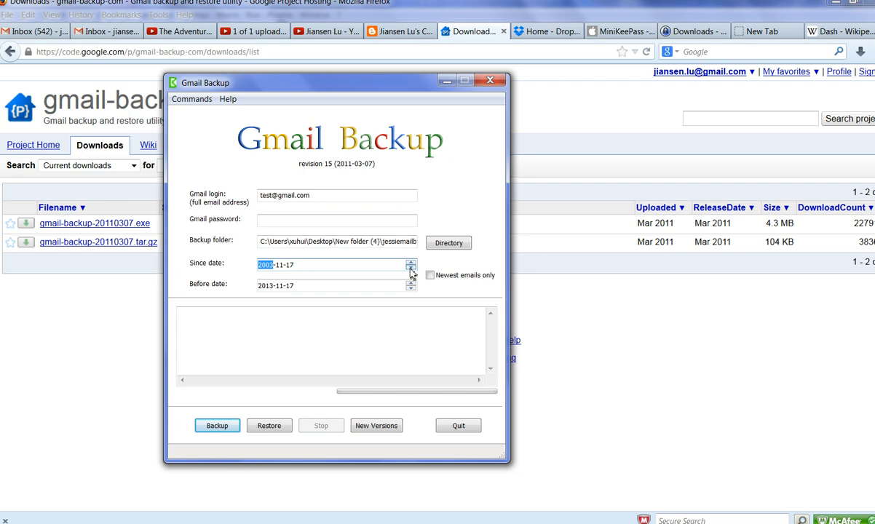
Step: Lower the Since date's year toward 1986 with the spin arrows, leaving 2013-11-17 as the end
{"action": "left_click", "coordinate": [410, 268]}
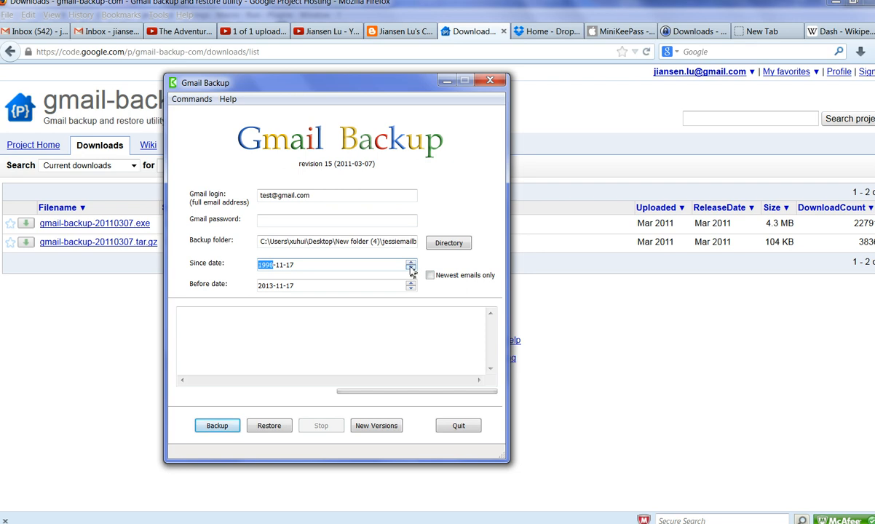
{"action": "left_click", "coordinate": [410, 268]}
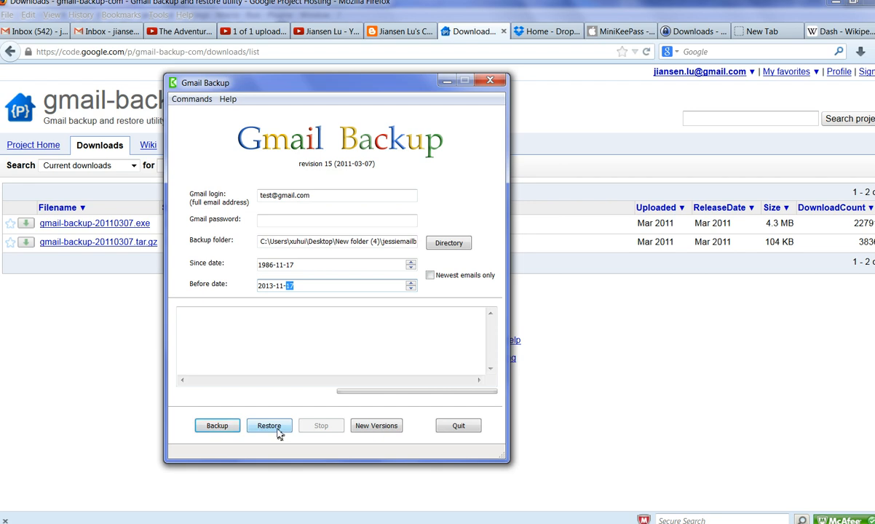
{"action": "mouse_move", "coordinate": [284, 442]}
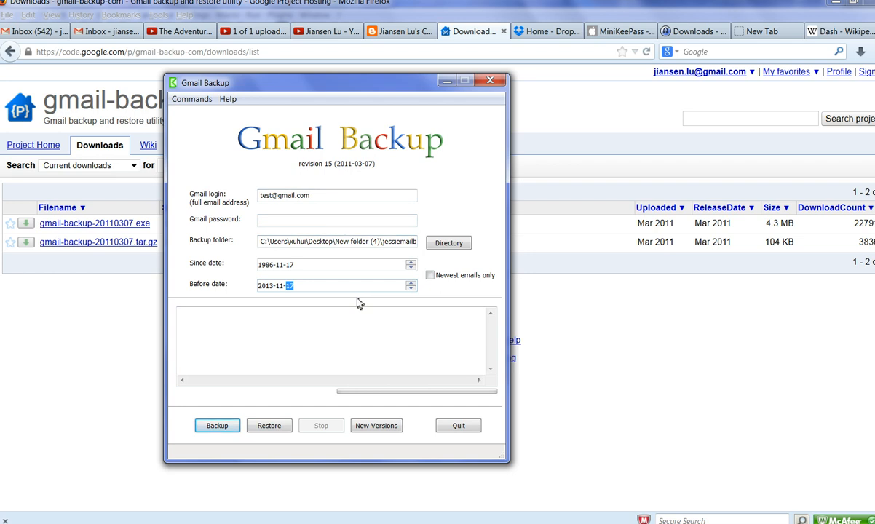
{"action": "mouse_move", "coordinate": [370, 398]}
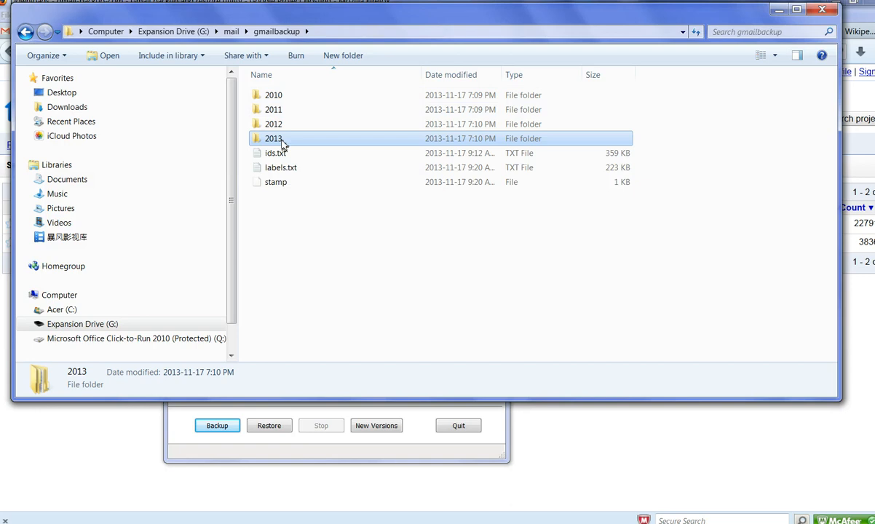
{"action": "mouse_move", "coordinate": [288, 140]}
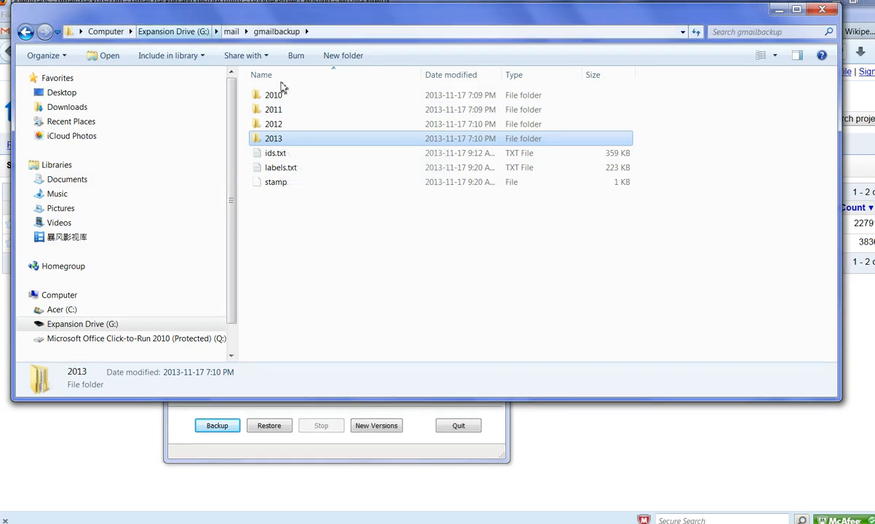
{"action": "mouse_move", "coordinate": [273, 95]}
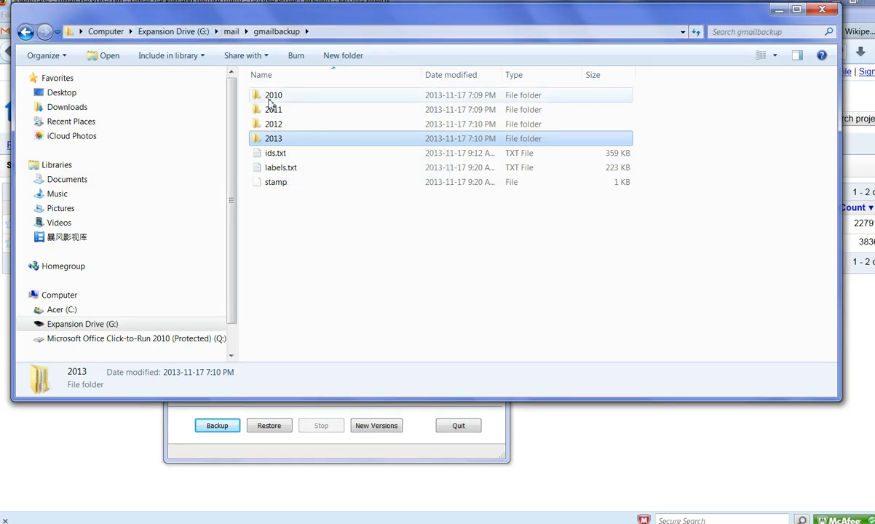
Step: Look inside the 2010 and 2011 year folders' month subfolders, returning to gmailbackup each time
{"action": "double_click", "coordinate": [274, 95]}
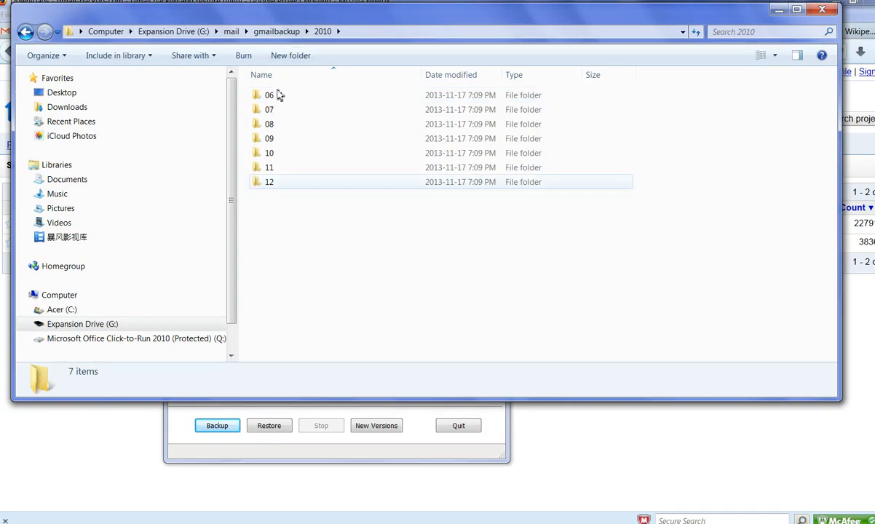
{"action": "left_click", "coordinate": [269, 94]}
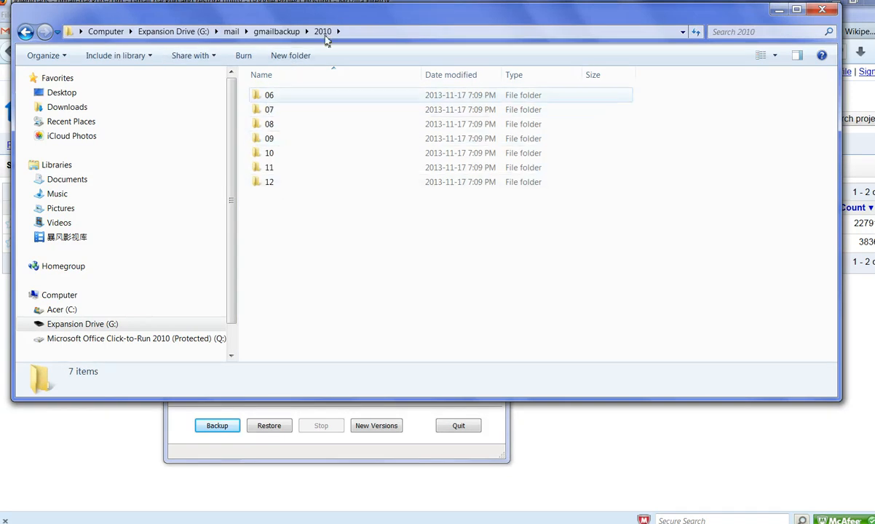
{"action": "mouse_move", "coordinate": [271, 102]}
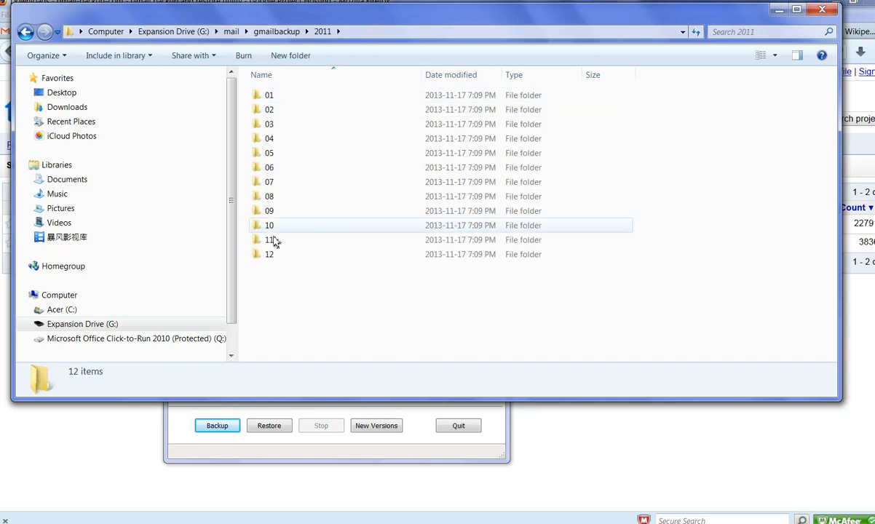
{"action": "mouse_move", "coordinate": [271, 253]}
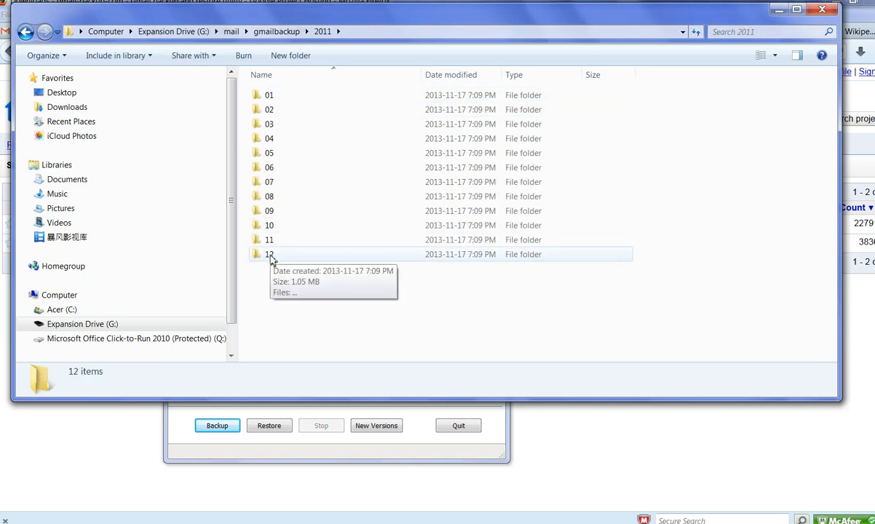
{"action": "mouse_move", "coordinate": [285, 45]}
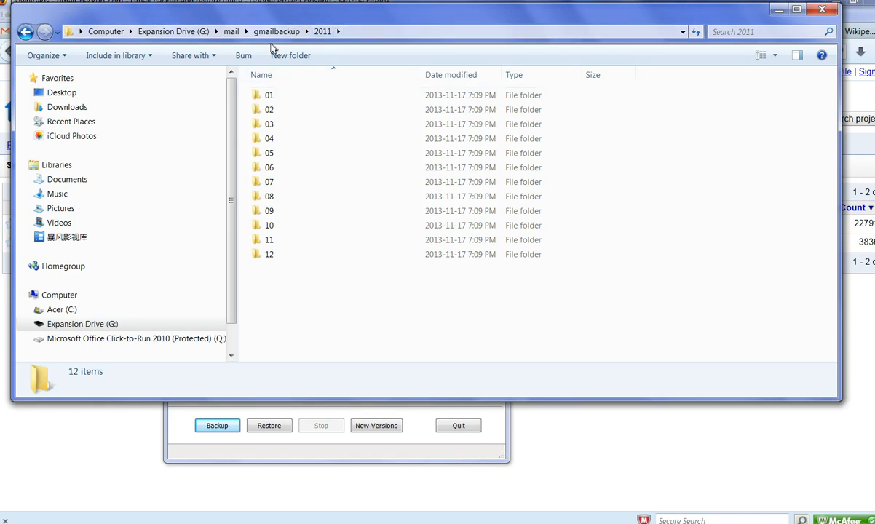
{"action": "left_click", "coordinate": [277, 32]}
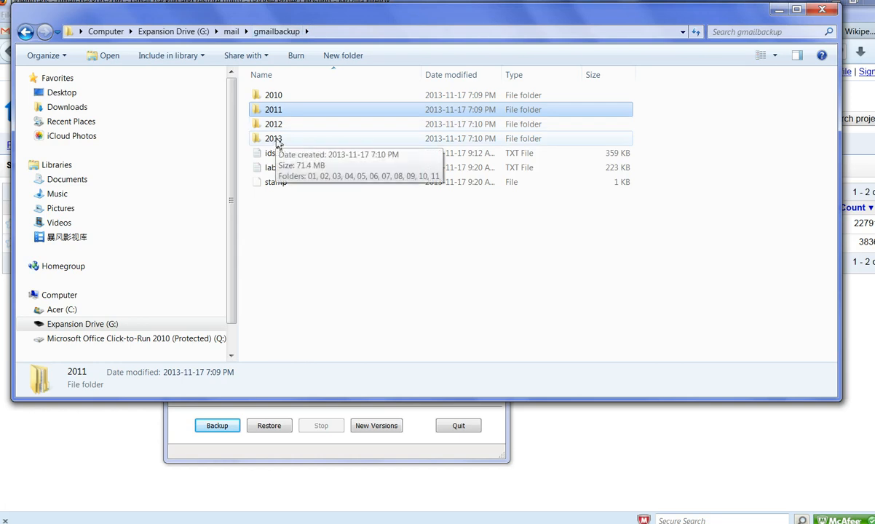
{"action": "double_click", "coordinate": [273, 138]}
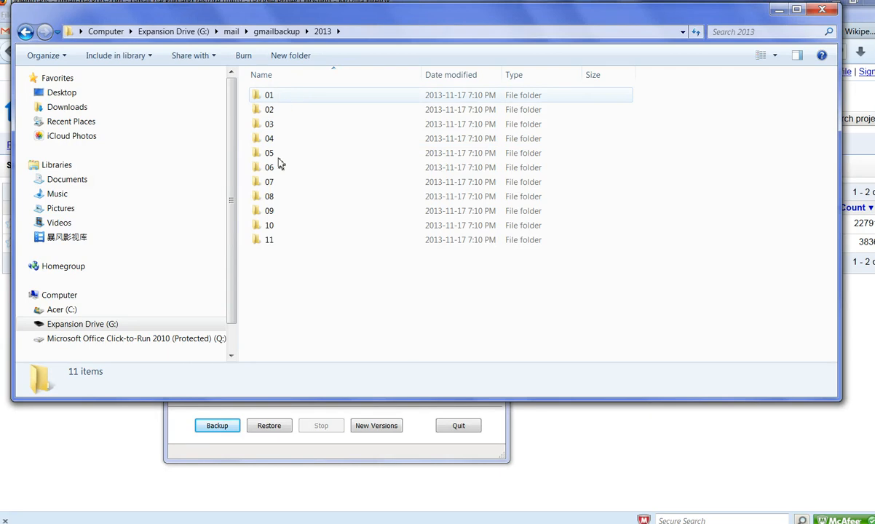
{"action": "mouse_move", "coordinate": [271, 239]}
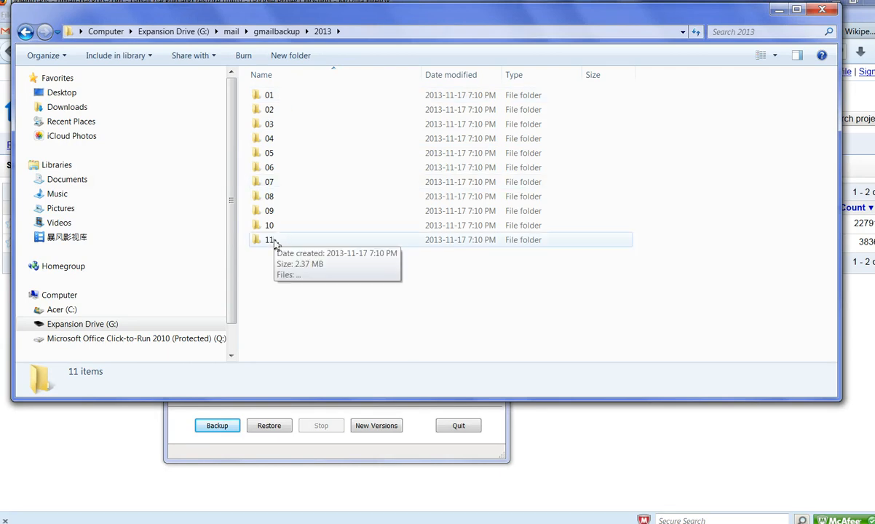
{"action": "double_click", "coordinate": [269, 239]}
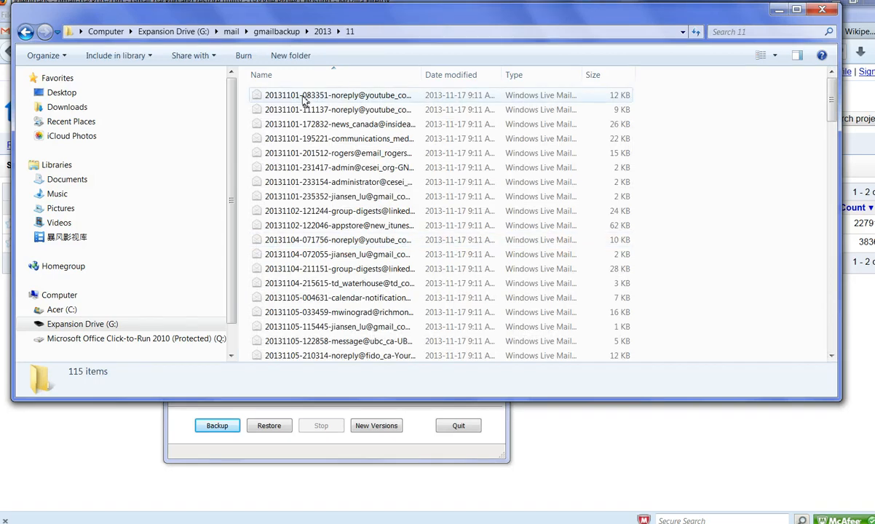
{"action": "right_click", "coordinate": [337, 95]}
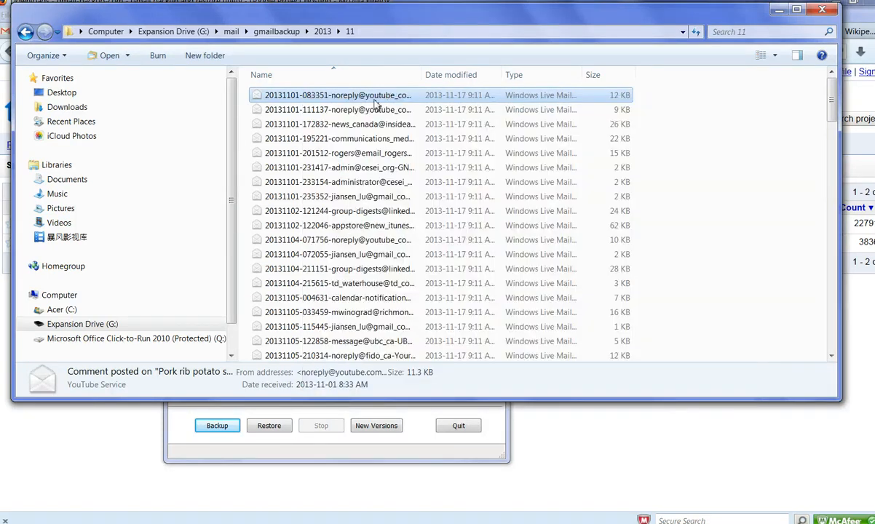
{"action": "mouse_move", "coordinate": [573, 107]}
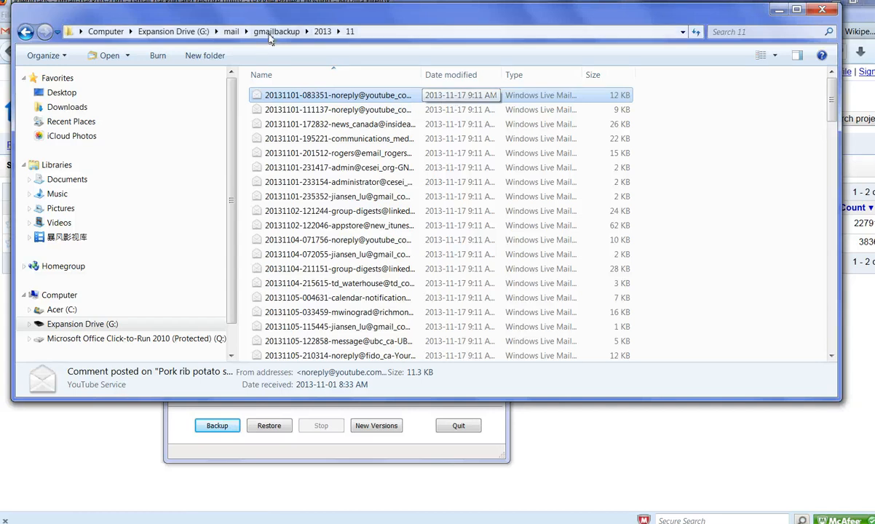
{"action": "left_click", "coordinate": [277, 32]}
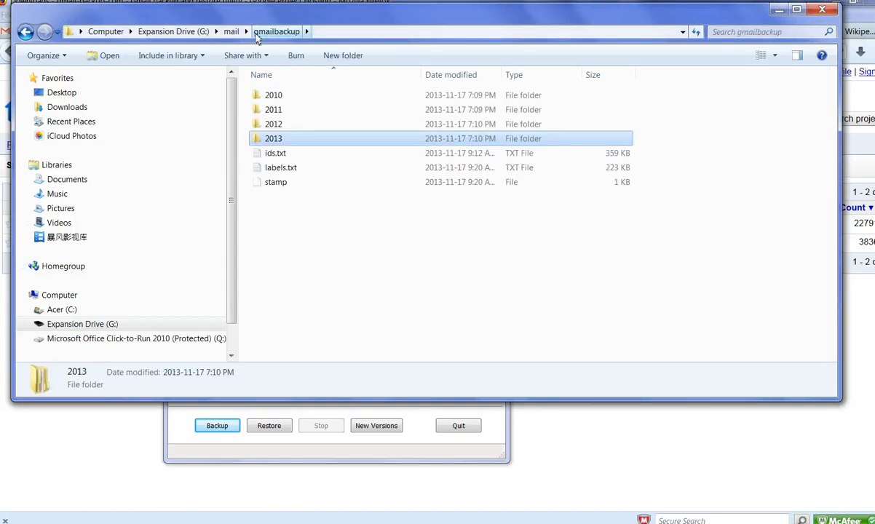
Step: Go up to the mail folder listing the four backups, then minimize Explorer to reveal Gmail Backup
{"action": "left_click", "coordinate": [232, 33]}
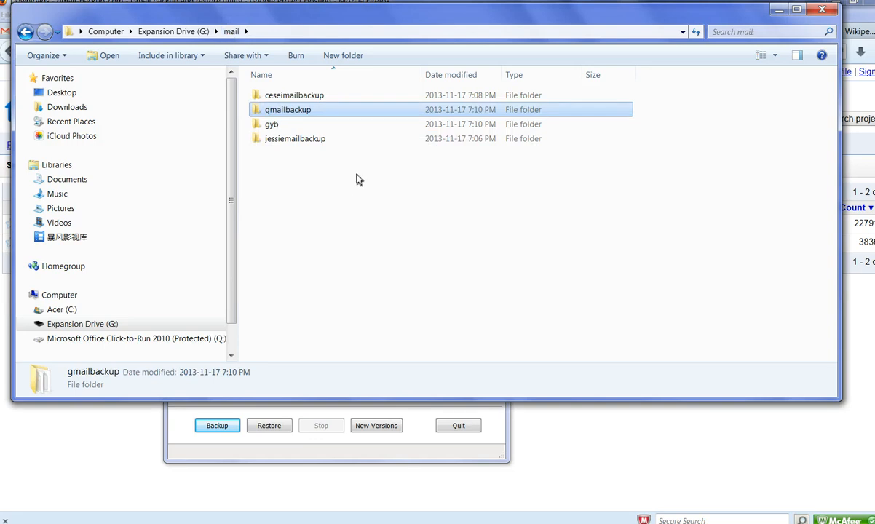
{"action": "mouse_move", "coordinate": [572, 163]}
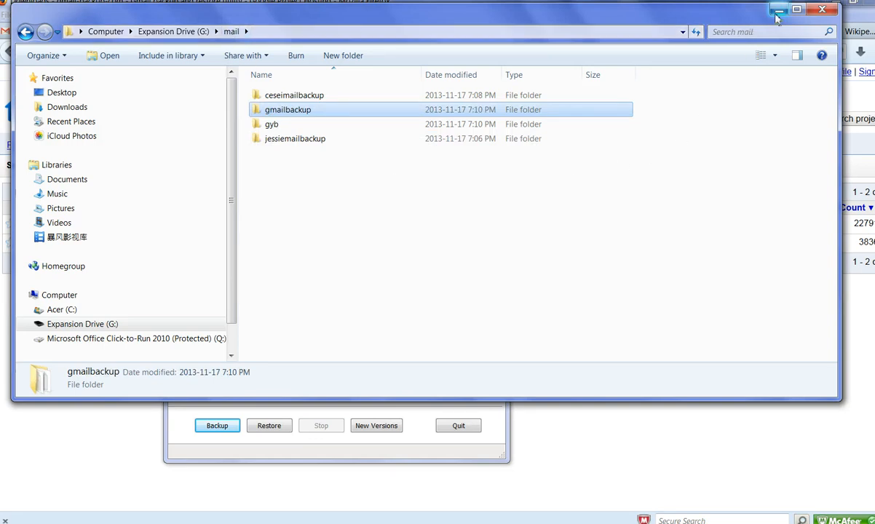
{"action": "mouse_move", "coordinate": [778, 8]}
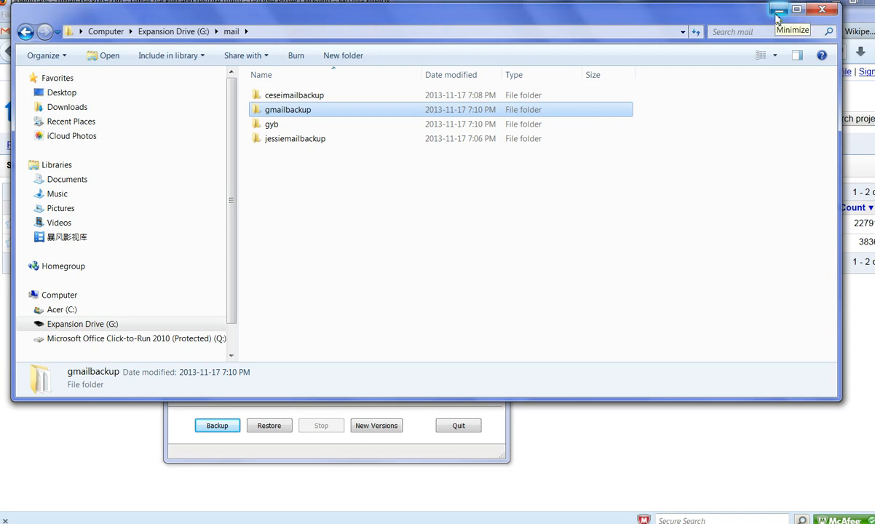
{"action": "left_click", "coordinate": [777, 9]}
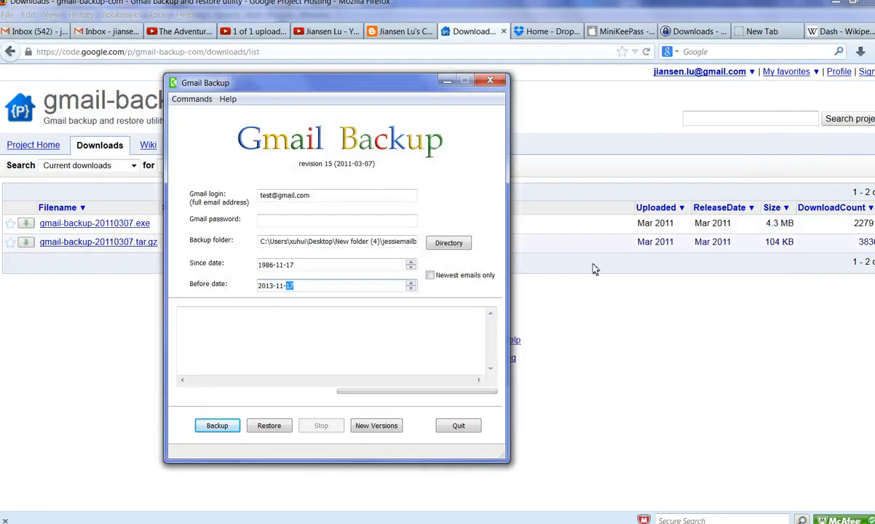
{"action": "mouse_move", "coordinate": [374, 332]}
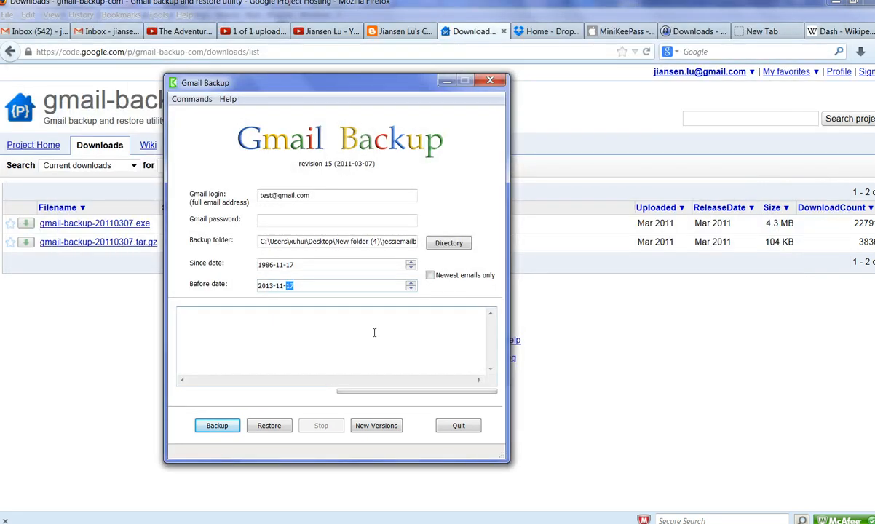